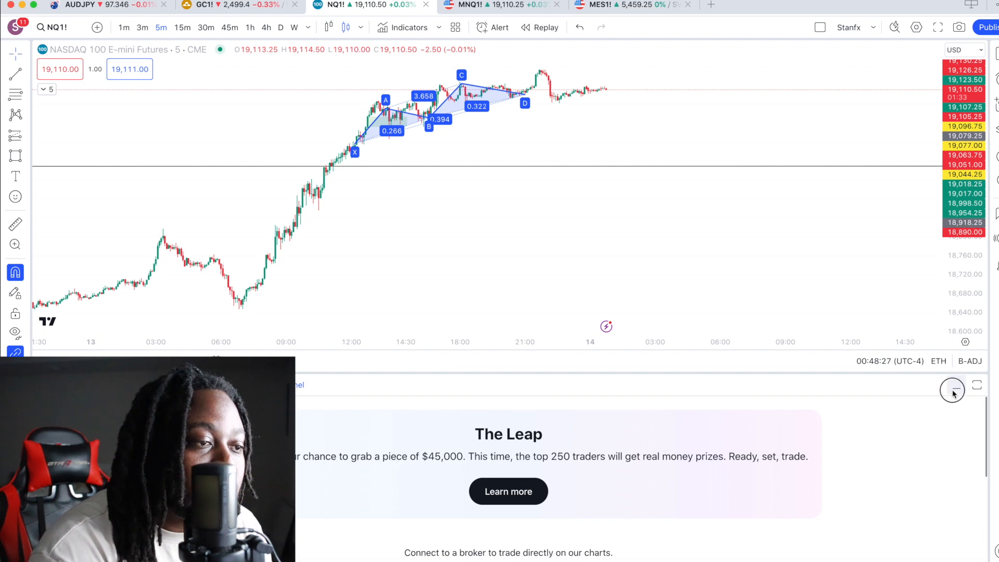
Scroll the trading panel past the promo banner to the supported brokers list.
{"action": "left_click", "coordinate": [952, 389]}
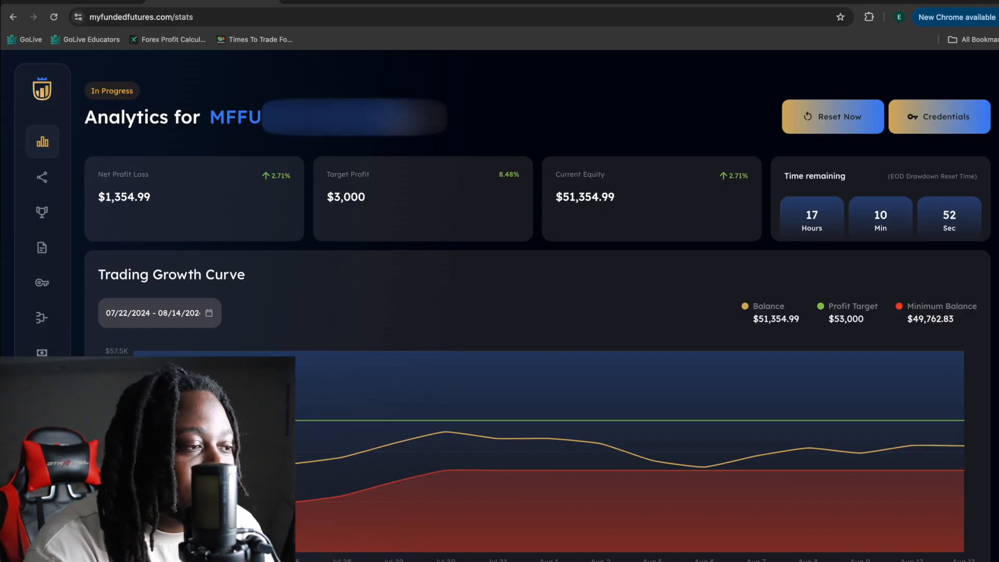
{"action": "mouse_move", "coordinate": [499, 96]}
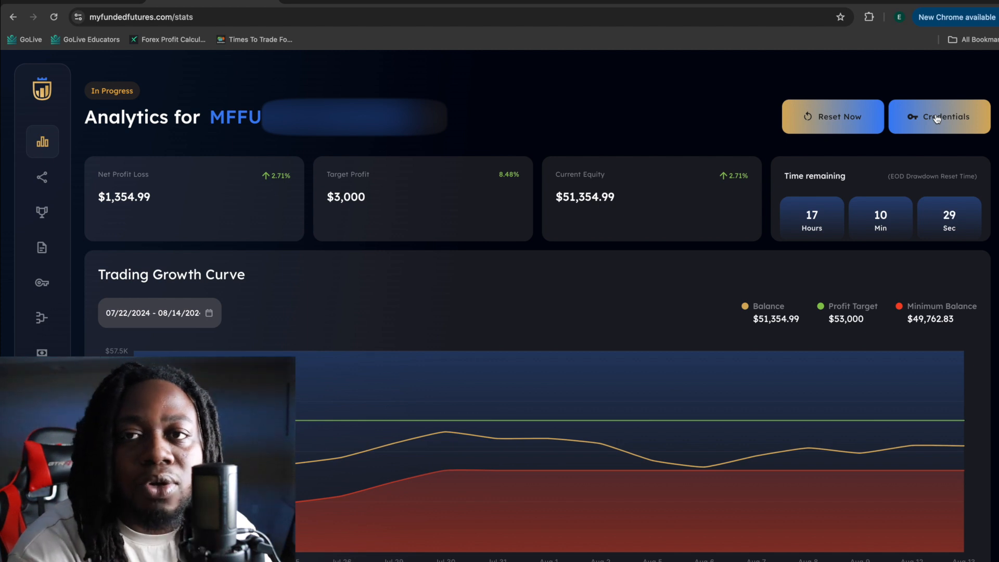
Reveal the account's TradingView credentials and copy the username.
{"action": "left_click", "coordinate": [938, 117]}
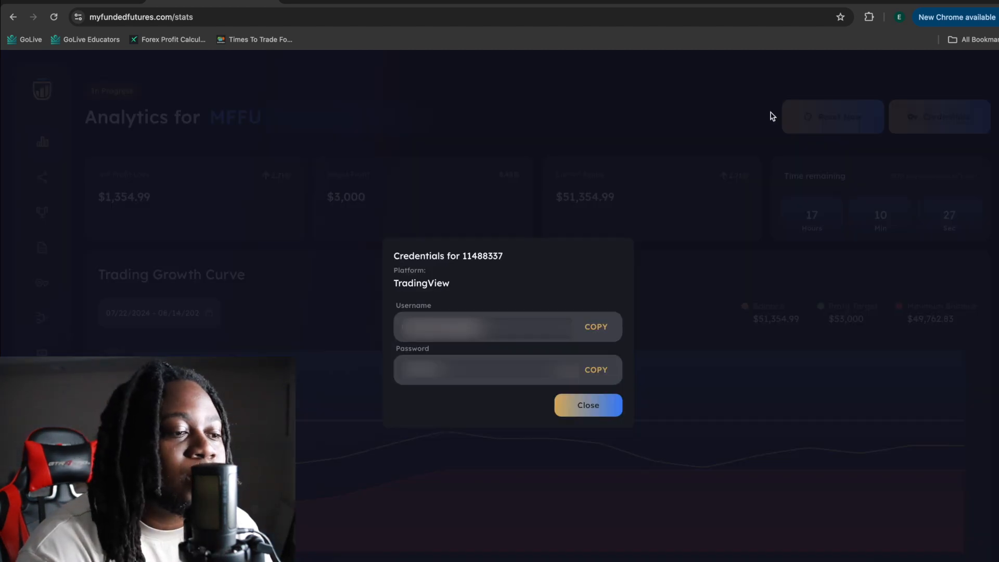
{"action": "left_click", "coordinate": [595, 325]}
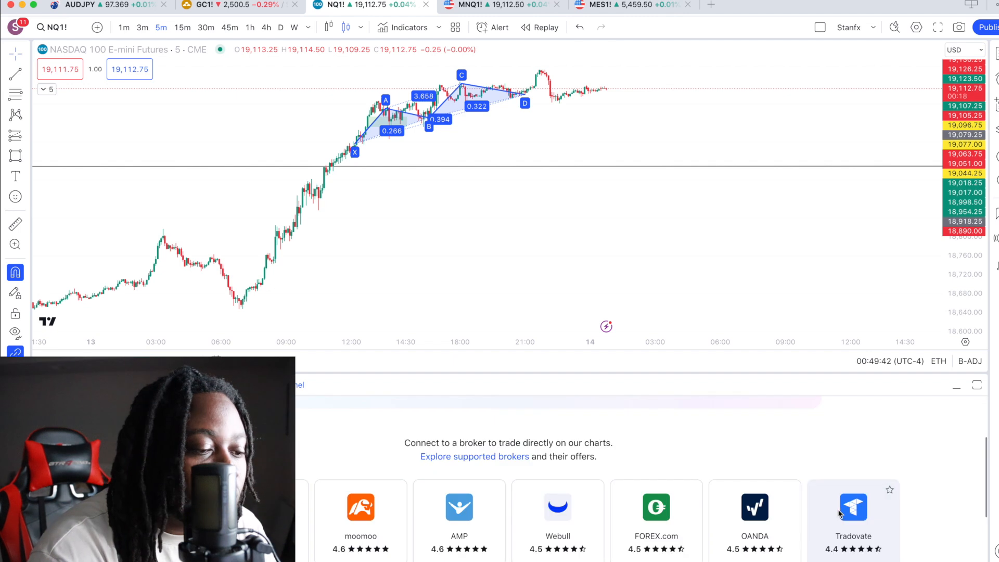
Log in to Tradovate in Demo mode with the copied username and password.
{"action": "left_click", "coordinate": [853, 517]}
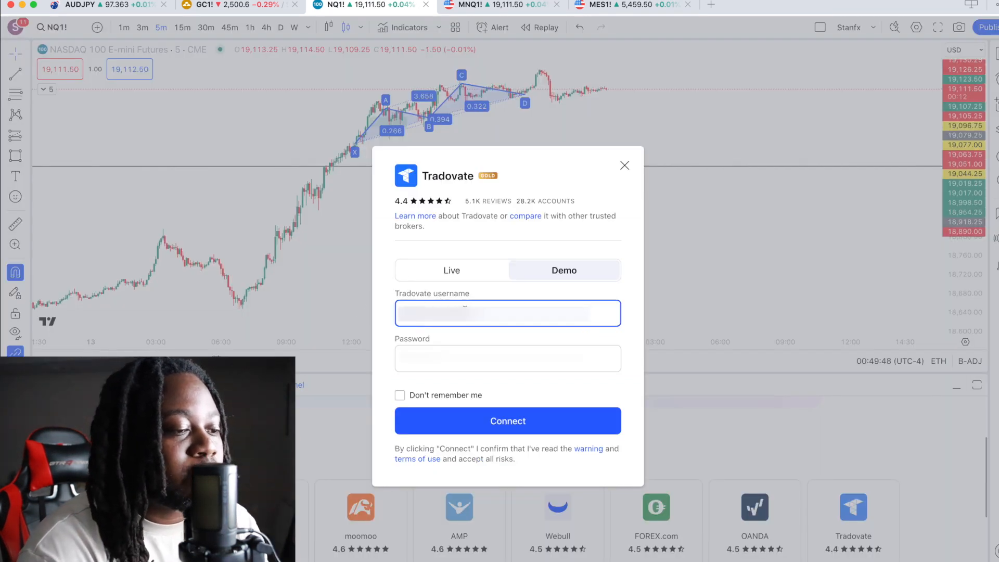
{"action": "left_click", "coordinate": [507, 358]}
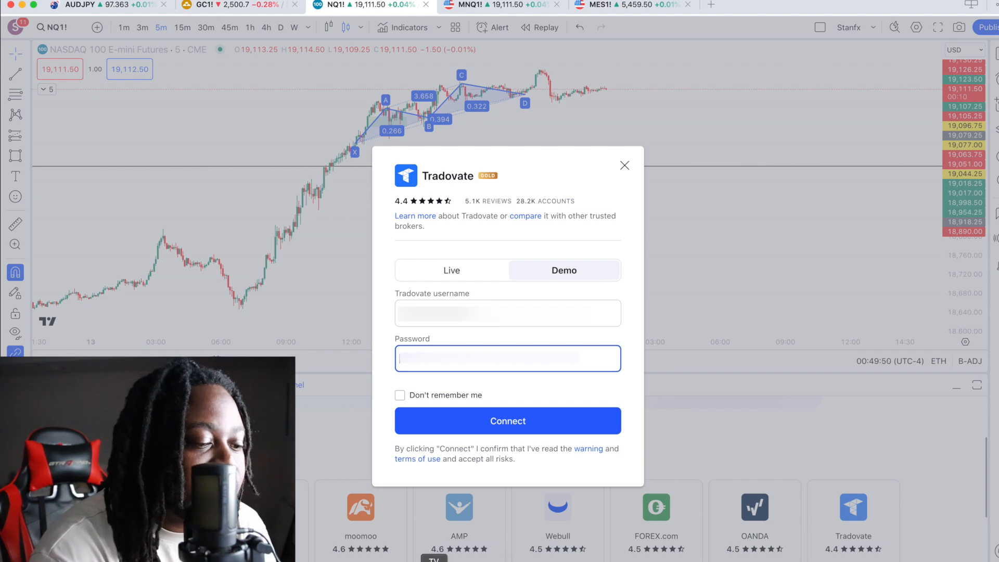
{"action": "left_click", "coordinate": [508, 421]}
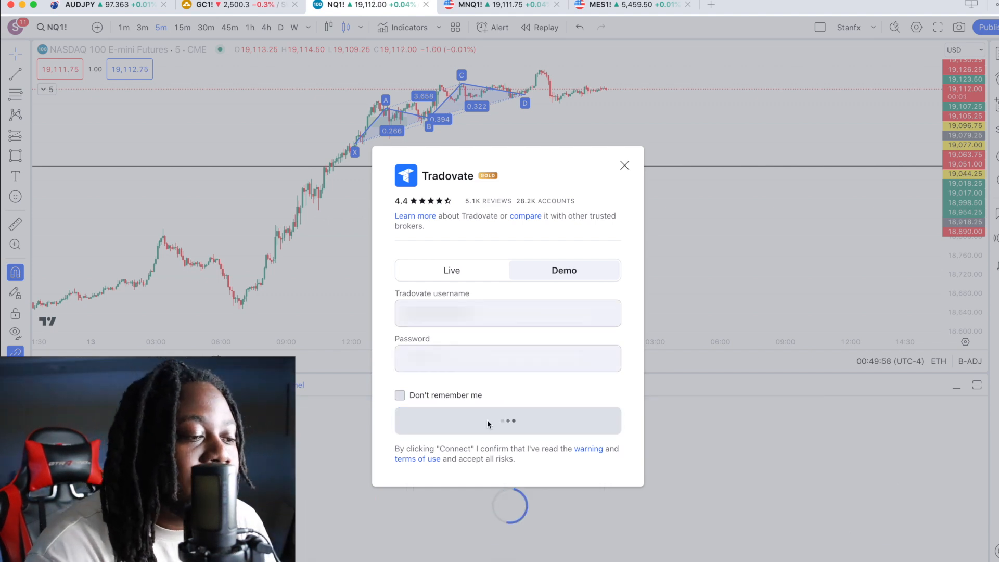
{"action": "left_click", "coordinate": [506, 419]}
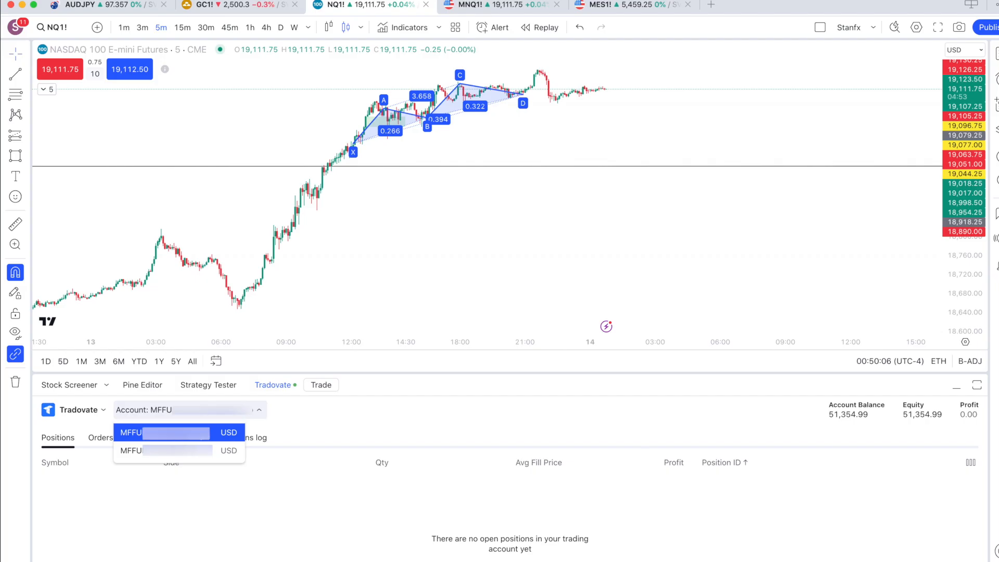
Choose the MFFU funded account from the Account dropdown.
{"action": "left_click", "coordinate": [164, 432]}
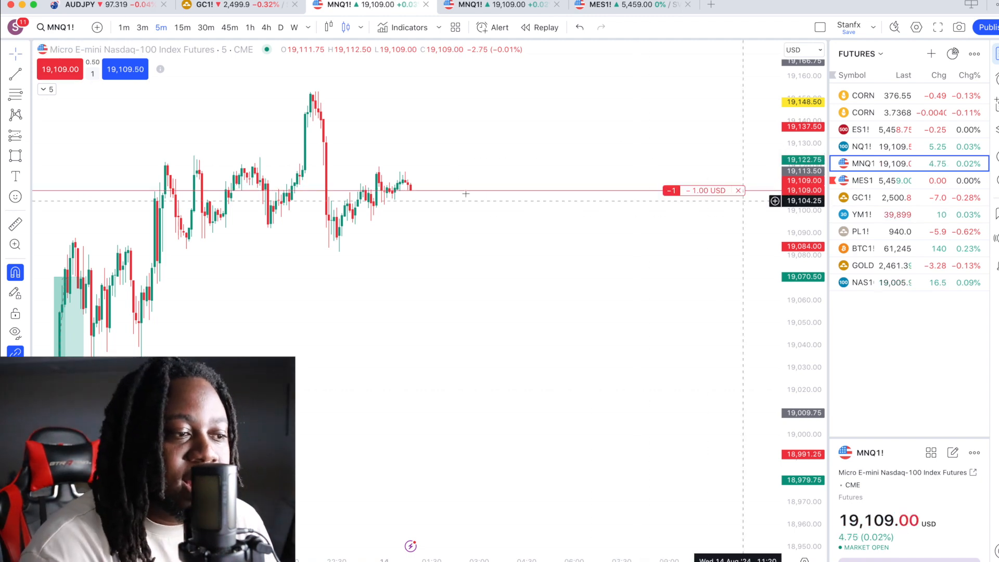
Add a one-contract buy stop near 19,119 and a buy limit at 19,087.25 from the chart menu.
{"action": "right_click", "coordinate": [465, 193]}
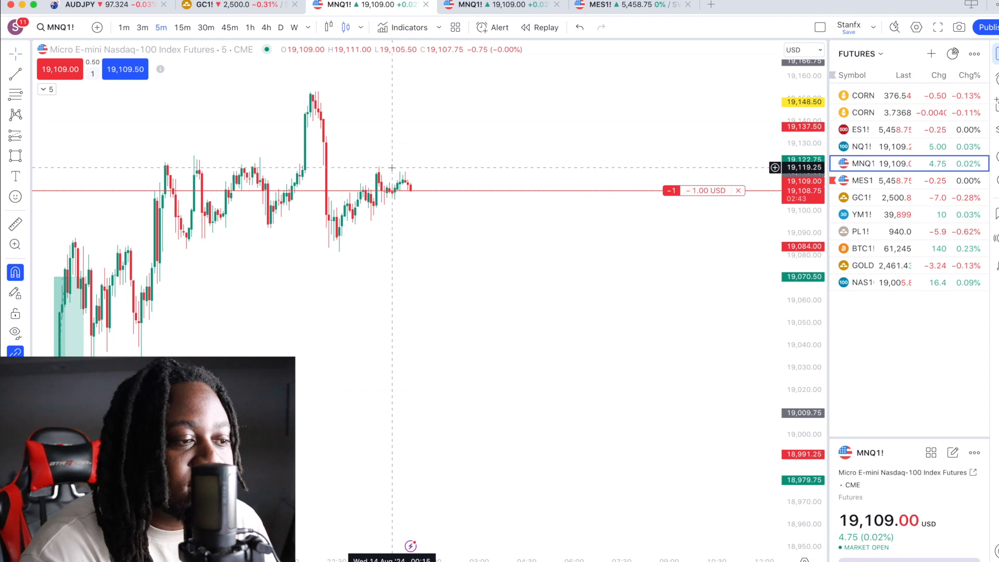
{"action": "right_click", "coordinate": [392, 168]}
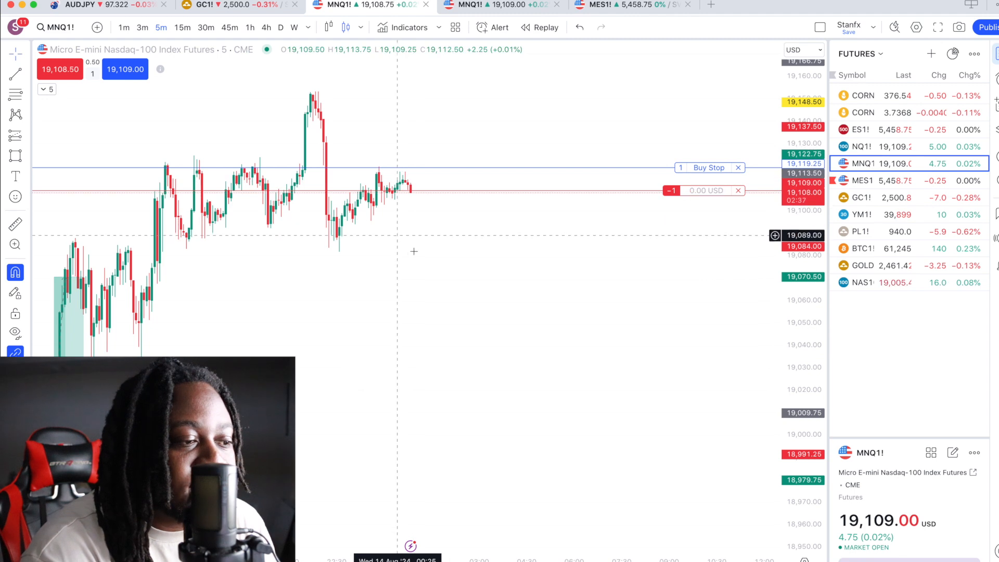
{"action": "right_click", "coordinate": [430, 243]}
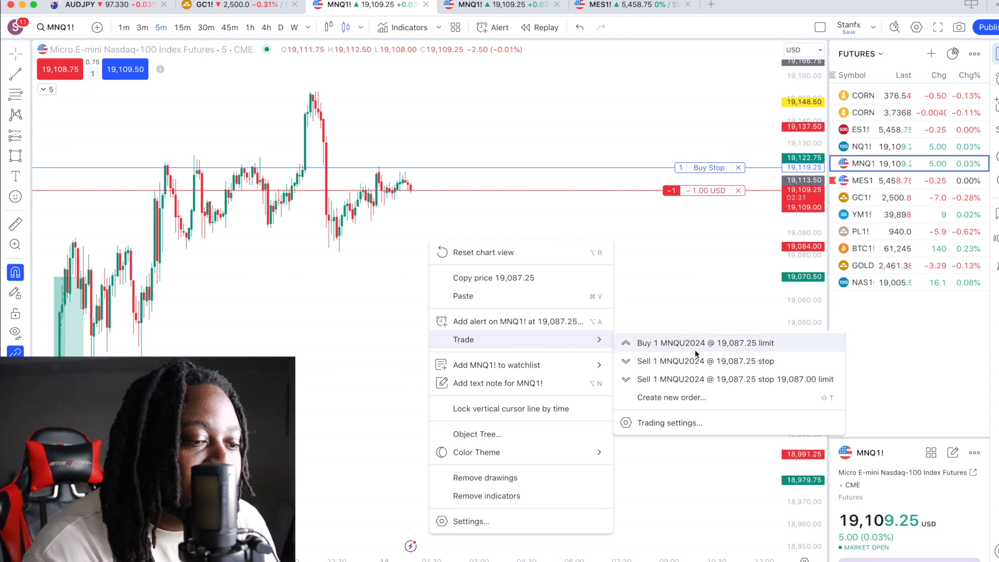
{"action": "left_click", "coordinate": [704, 343]}
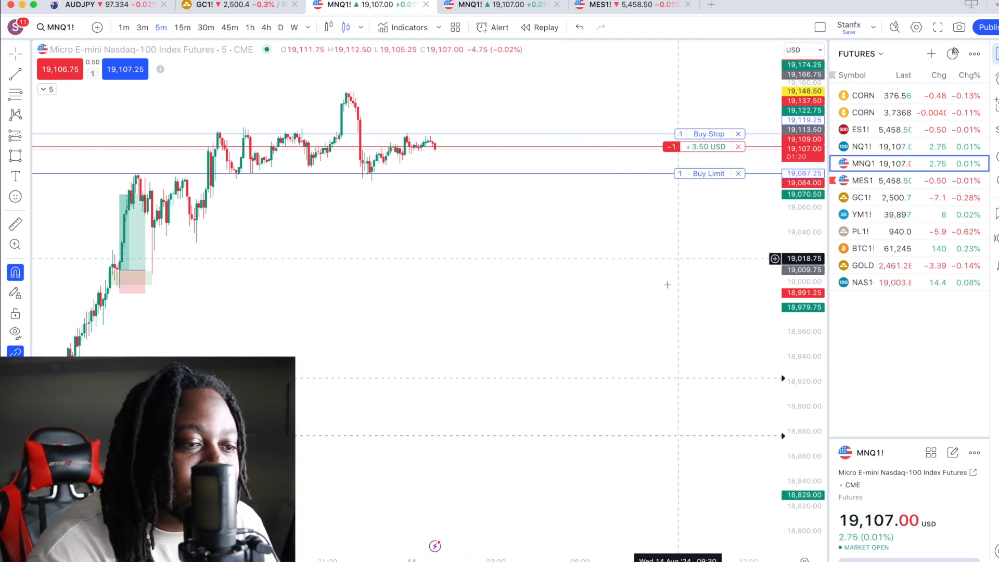
{"action": "mouse_move", "coordinate": [739, 147]}
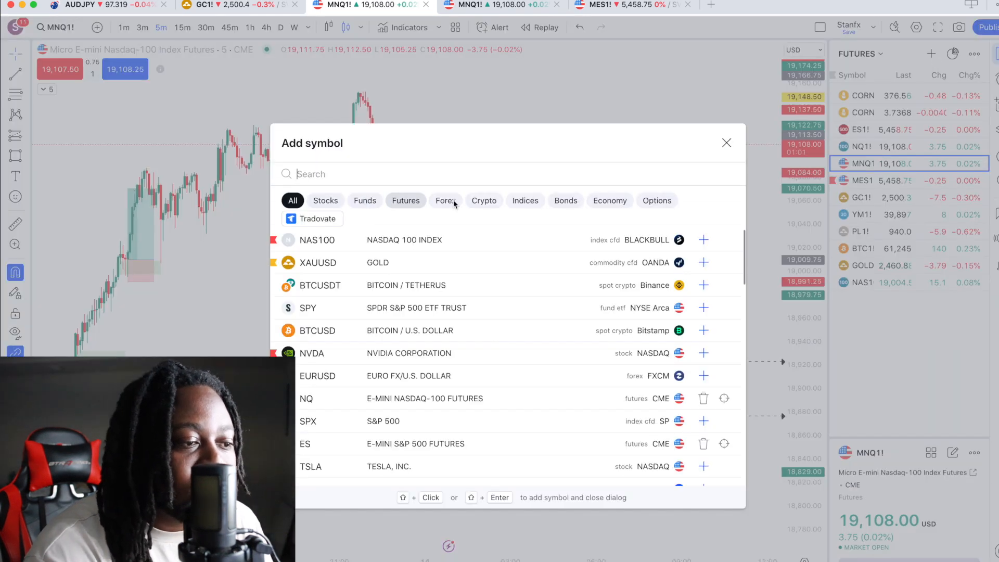
Filter Add symbol to futures tradable on Tradovate and browse the list.
{"action": "left_click", "coordinate": [405, 199]}
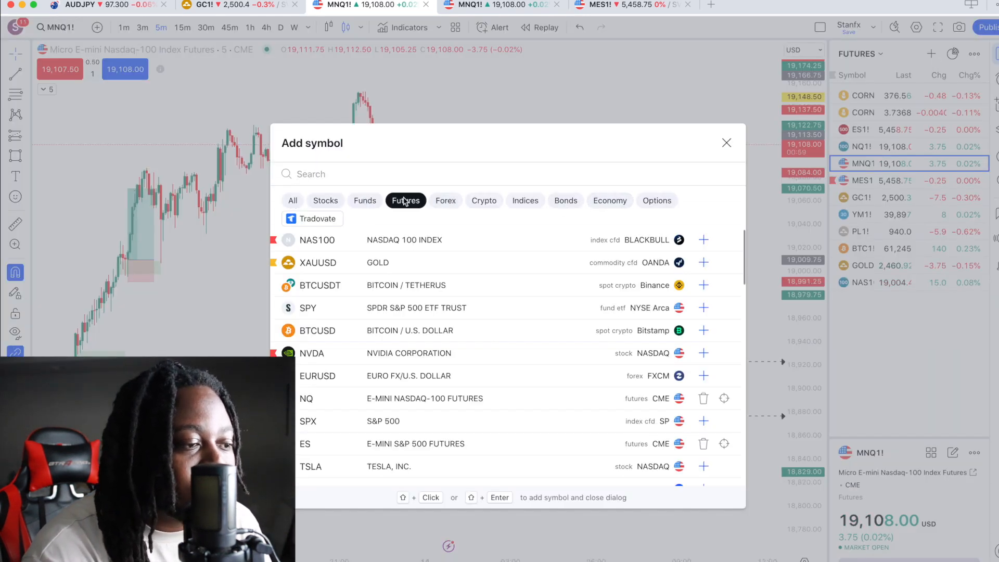
{"action": "left_click", "coordinate": [312, 218]}
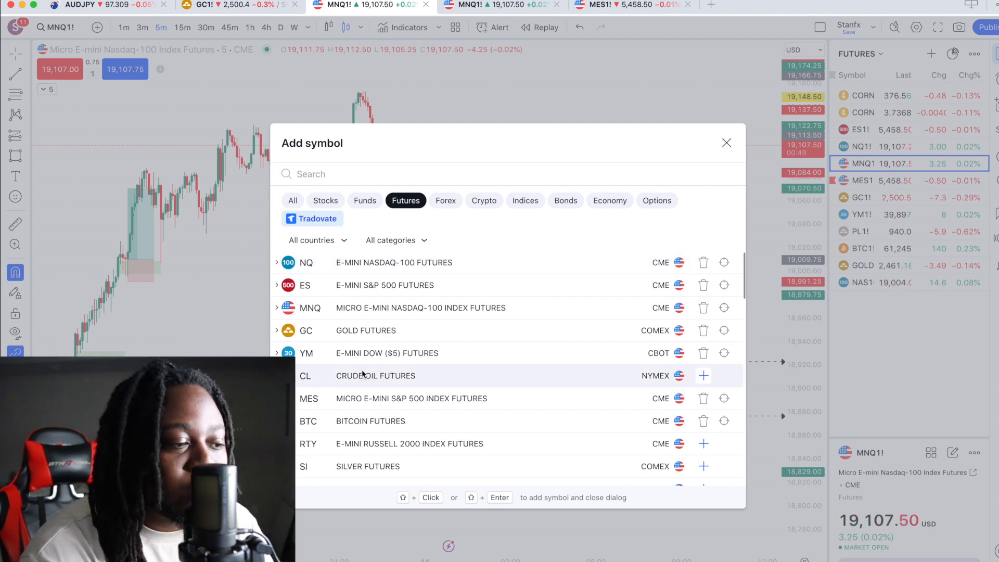
{"action": "scroll", "scroll_direction": "down", "scroll_amount": 3}
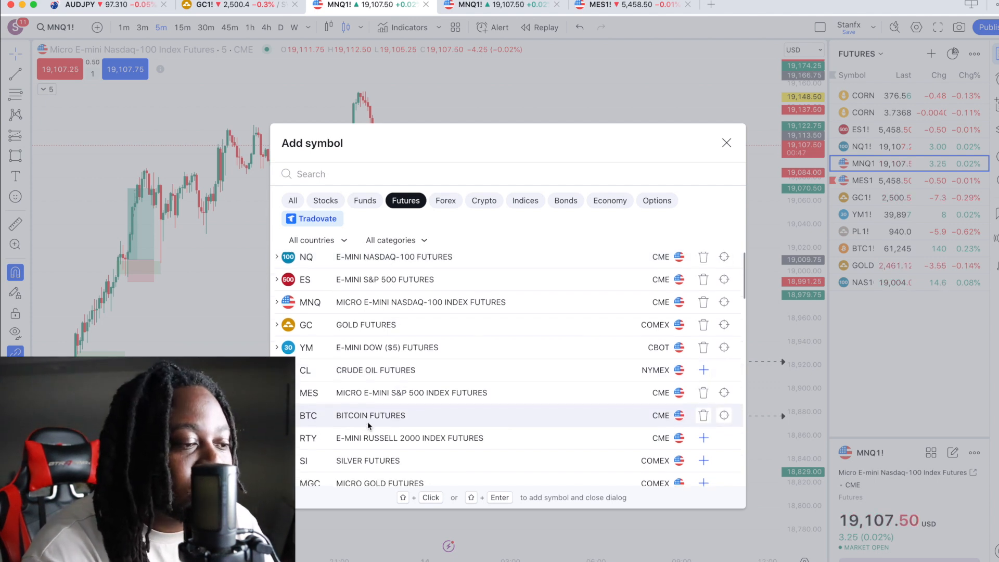
Close the symbol dialog and dismiss the Tradovate sign-in popup.
{"action": "left_click", "coordinate": [725, 143]}
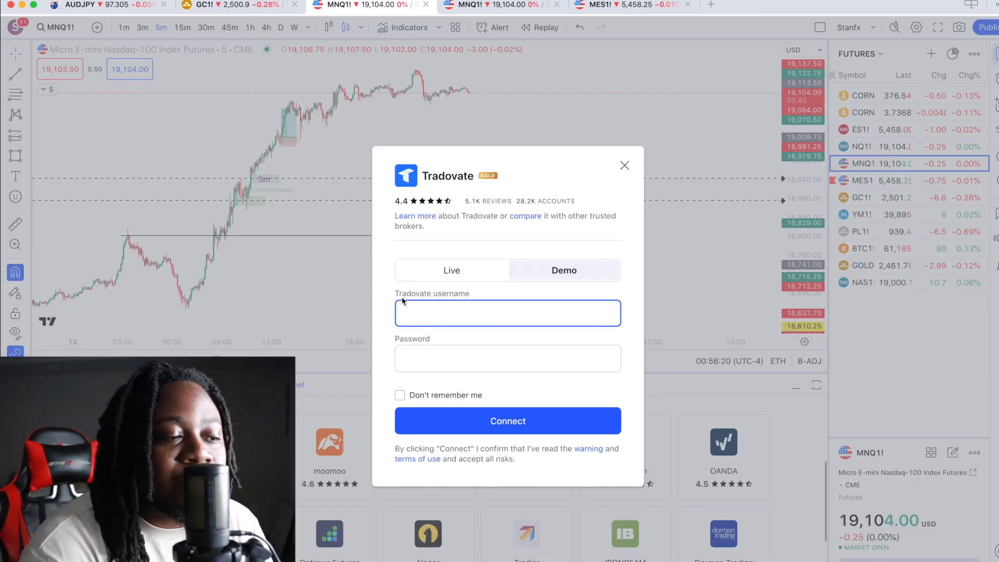
{"action": "left_click", "coordinate": [623, 166]}
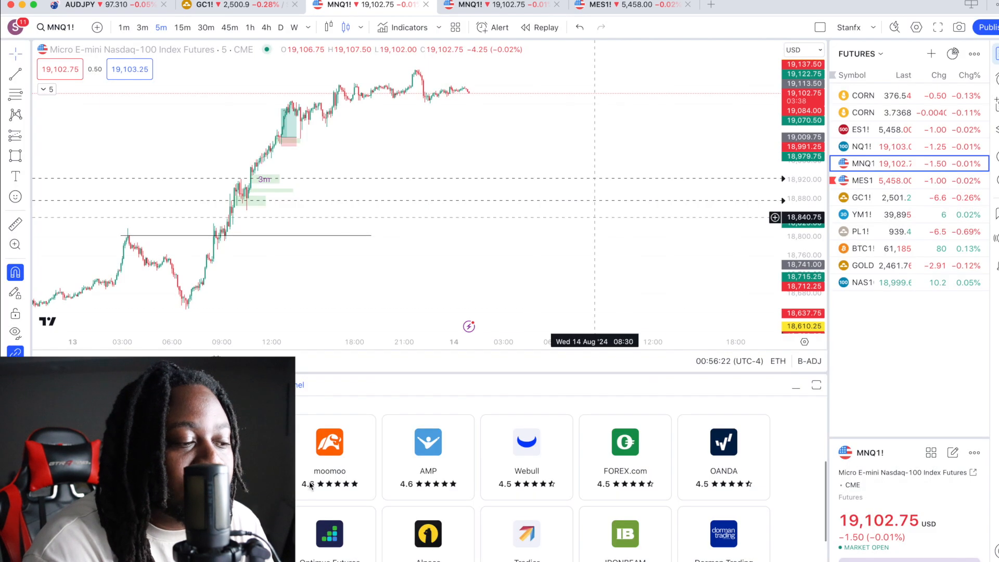